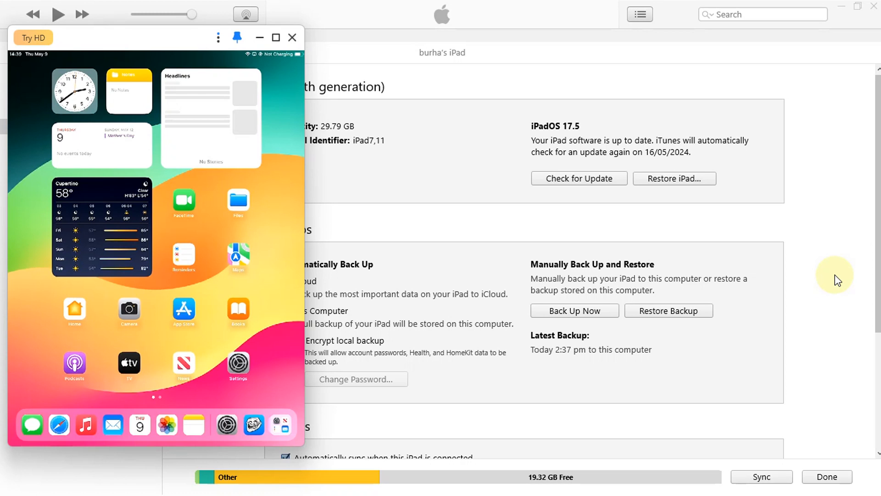
mouse_move(673, 178)
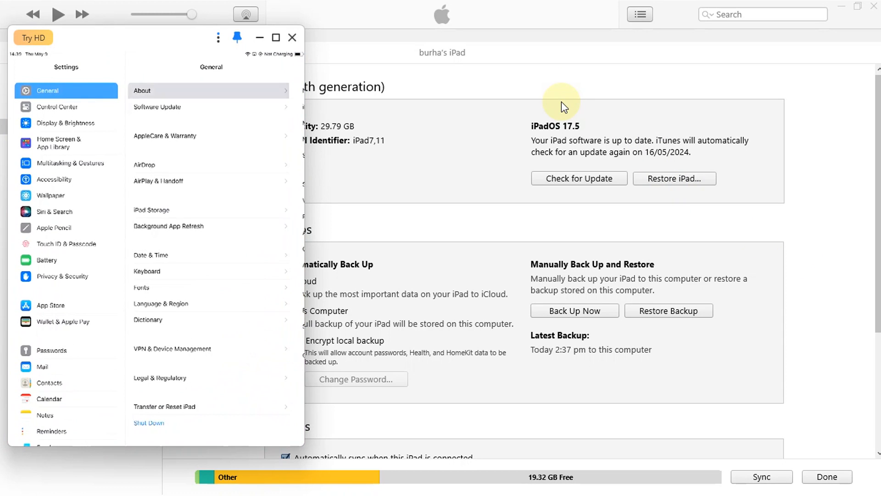
Open the palen1x v1.1.4 Latest release page and scroll to its ISO assets
left_click(142, 90)
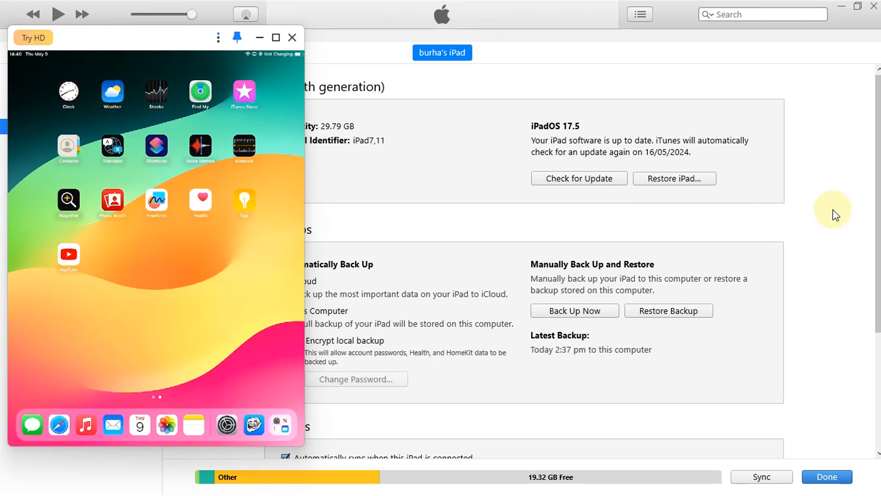
mouse_move(378, 231)
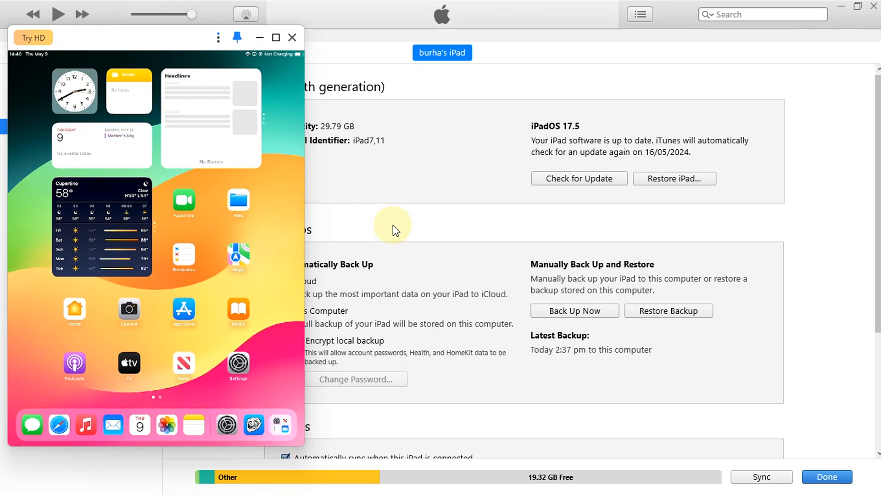
mouse_move(807, 213)
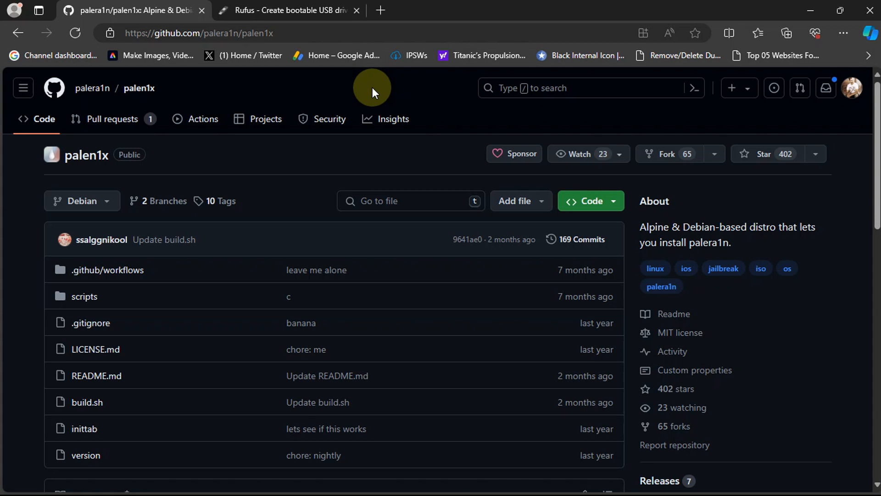
scroll("down", 3)
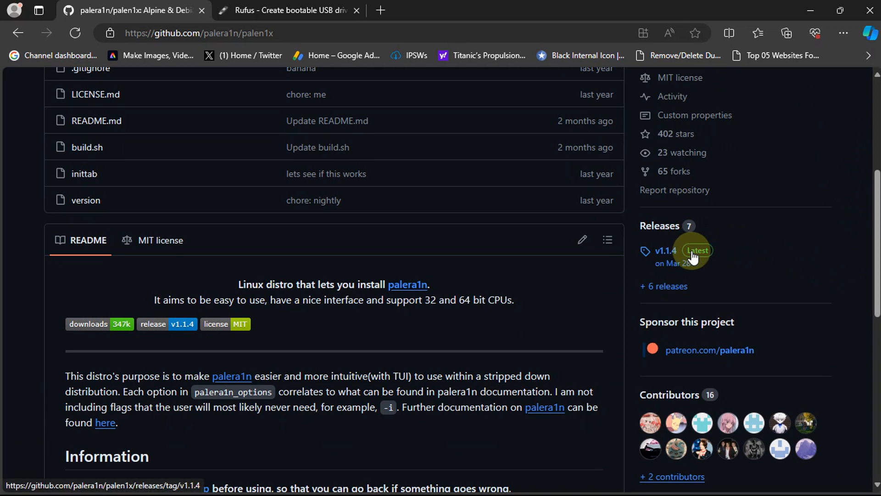
left_click(665, 250)
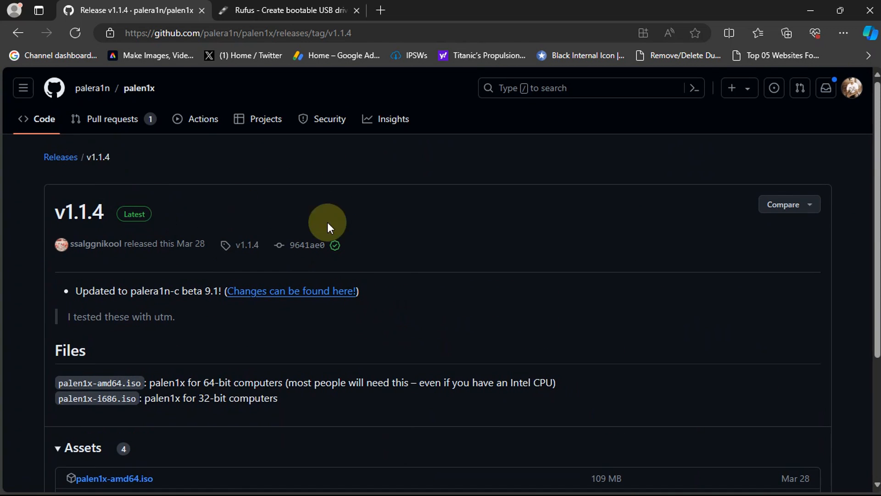
scroll("down", 3)
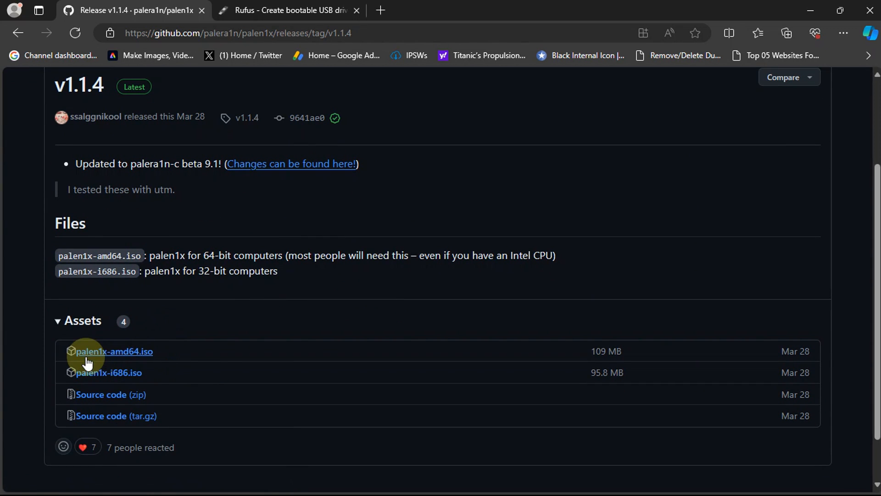
mouse_move(135, 358)
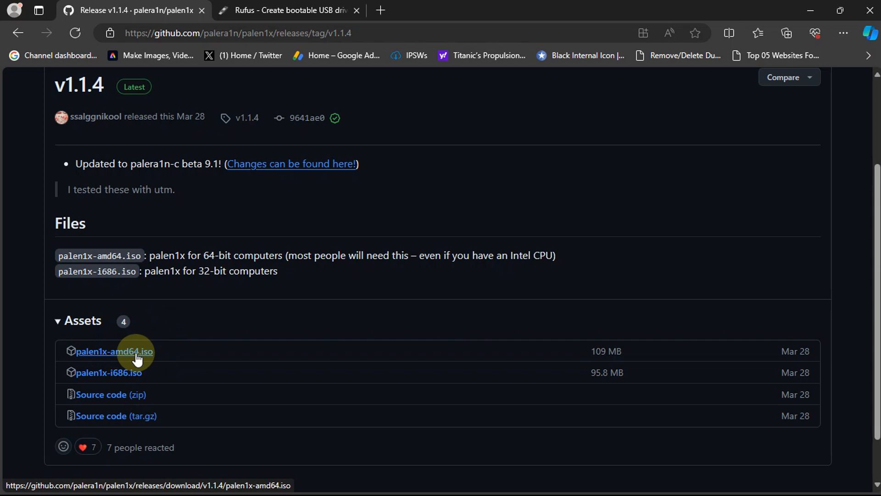
mouse_move(357, 312)
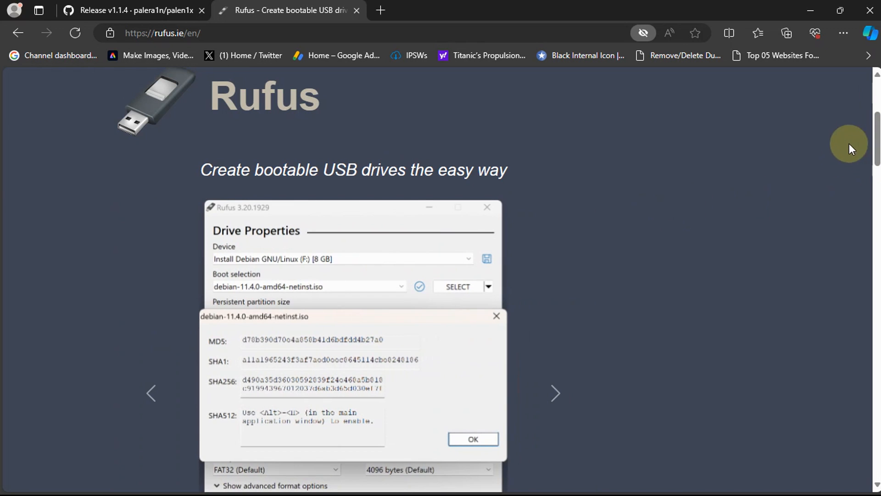
mouse_move(565, 205)
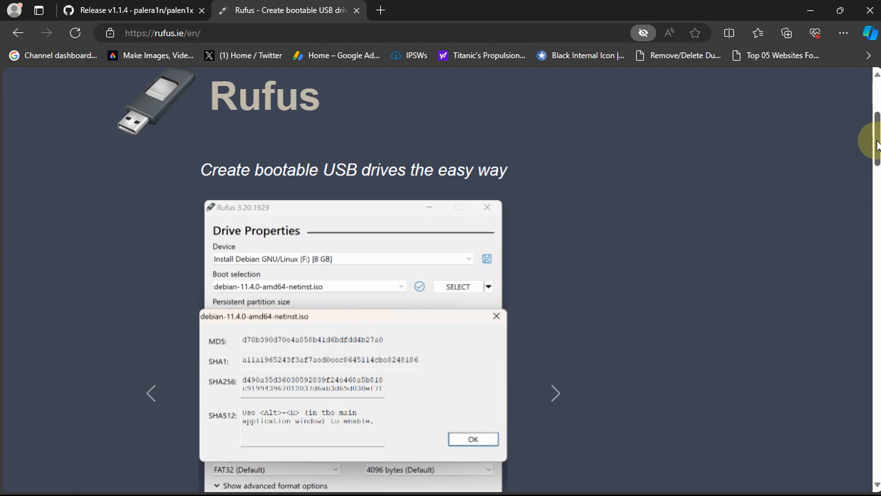
Scroll down the Rufus page in Edge
scroll("down", 3)
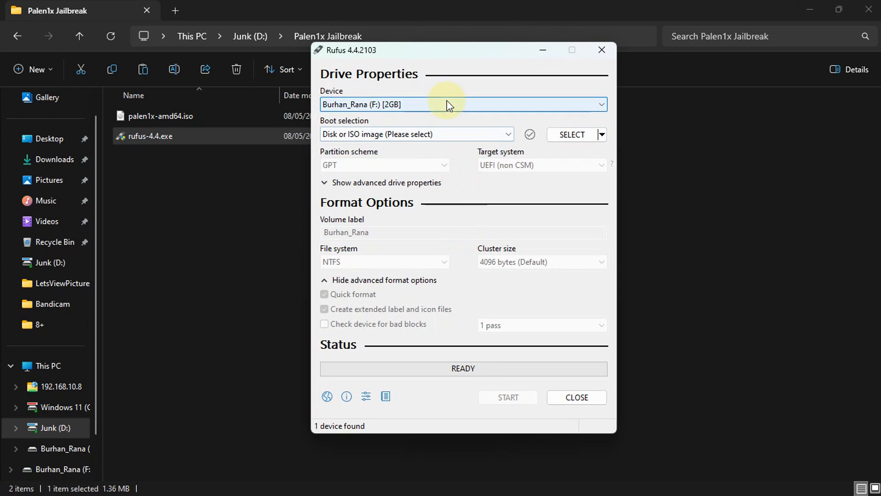
mouse_move(450, 108)
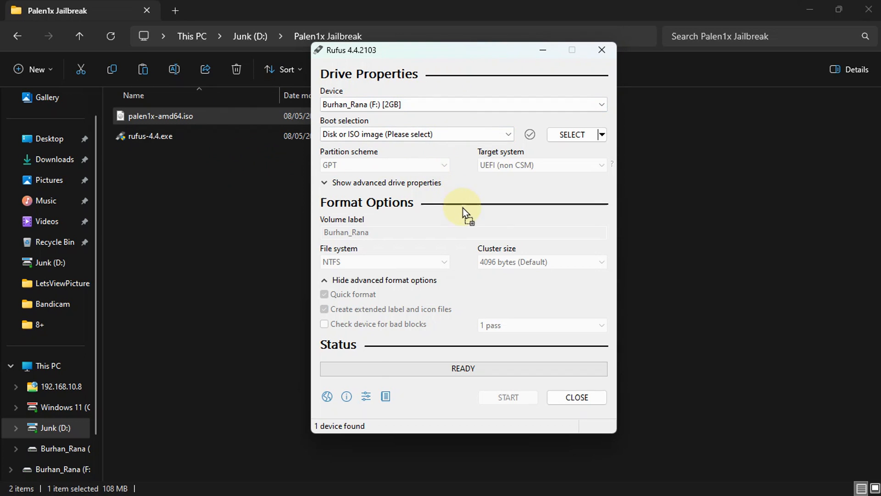
Write palen1x-amd64.iso to the 2GB USB drive using DD Image mode
left_click(571, 135)
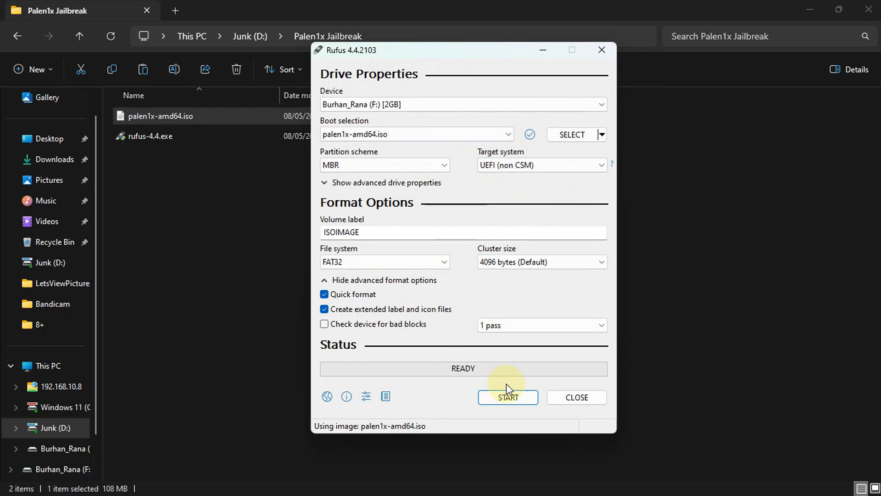
left_click(506, 397)
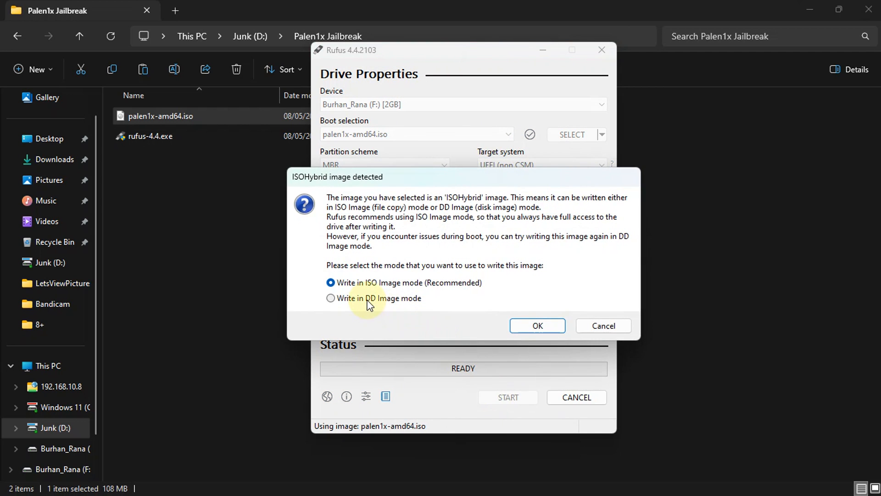
left_click(331, 298)
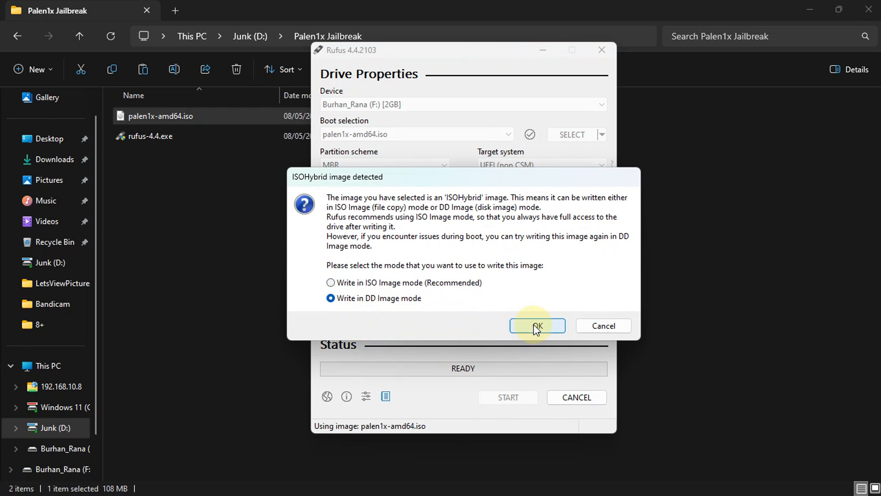
left_click(536, 325)
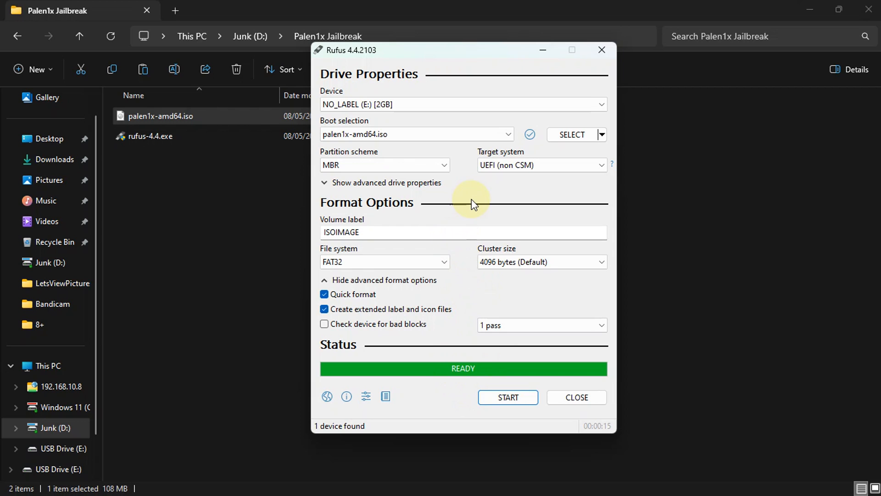
mouse_move(458, 51)
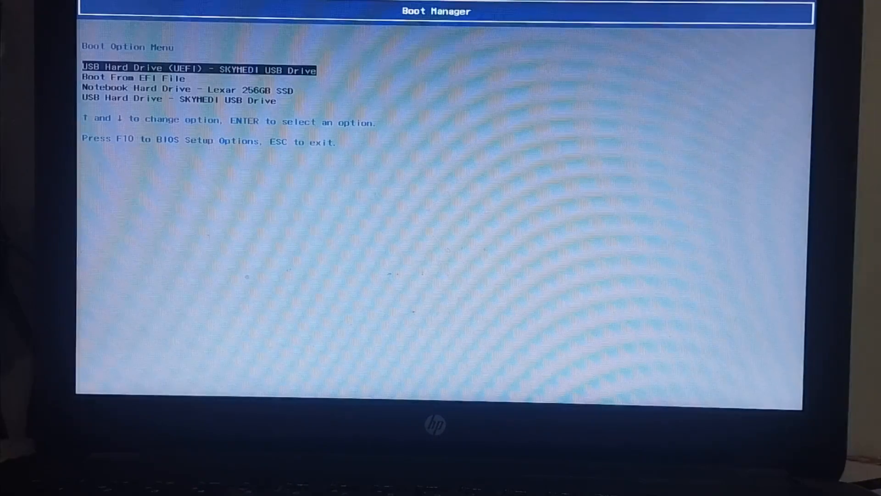
Boot from the USB Hard Drive - SKYMEDI USB Drive entry
key("Down")
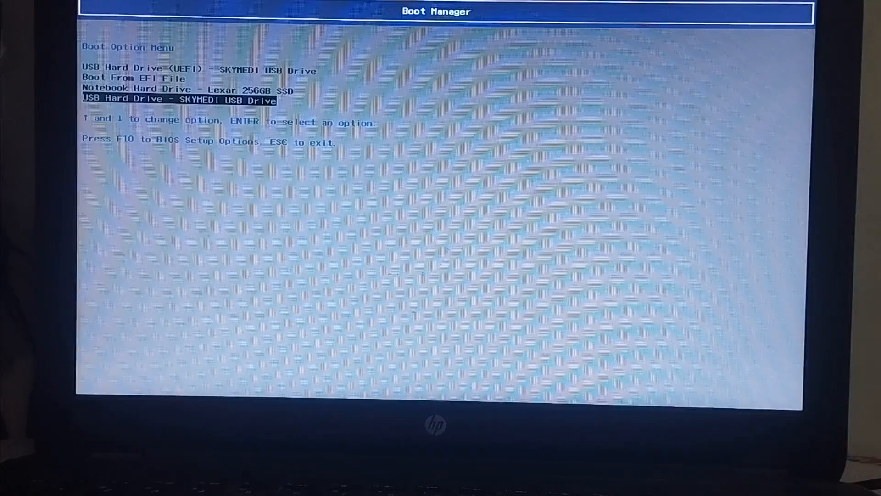
key("enter")
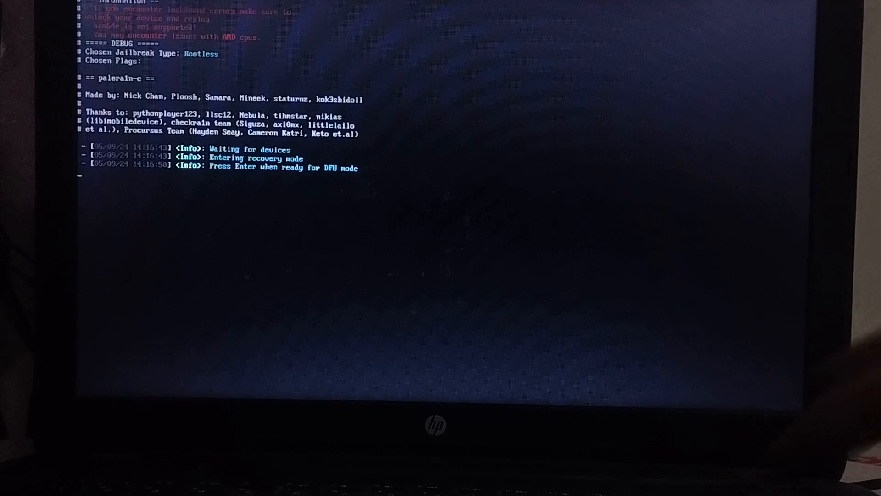
Run the rootless palera1n jailbreak through DFU mode, then shut palen1x down
key("enter")
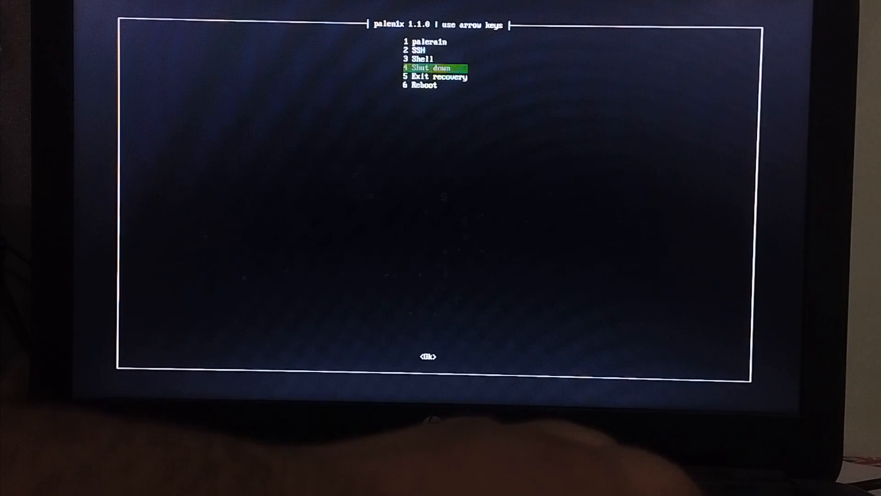
key("down")
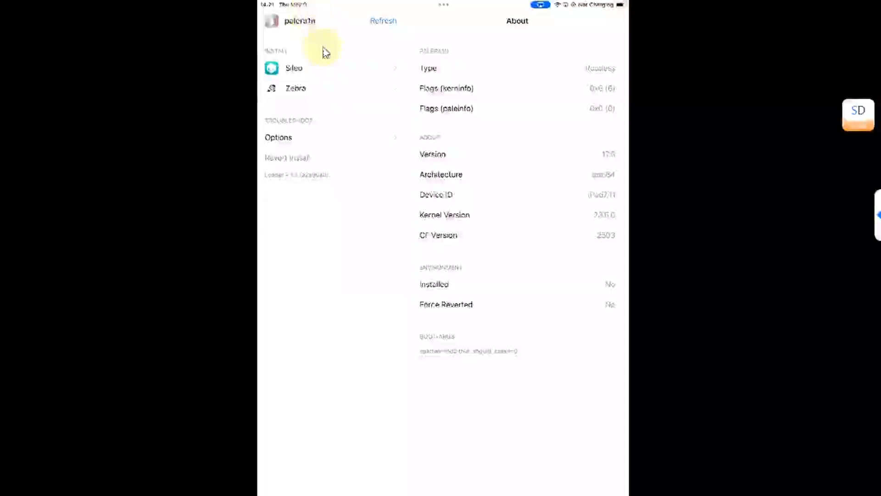
Install the bootstrap and Sileo from the palera1n loader, then close it
left_click(294, 68)
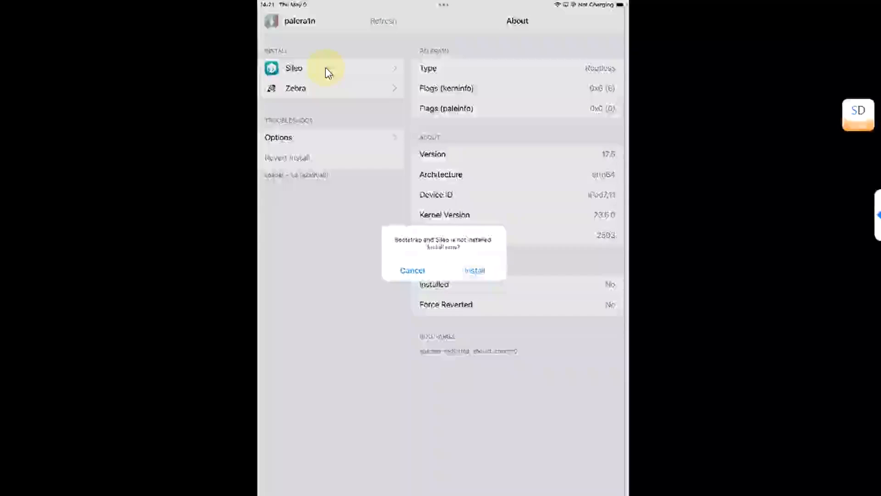
left_click(473, 271)
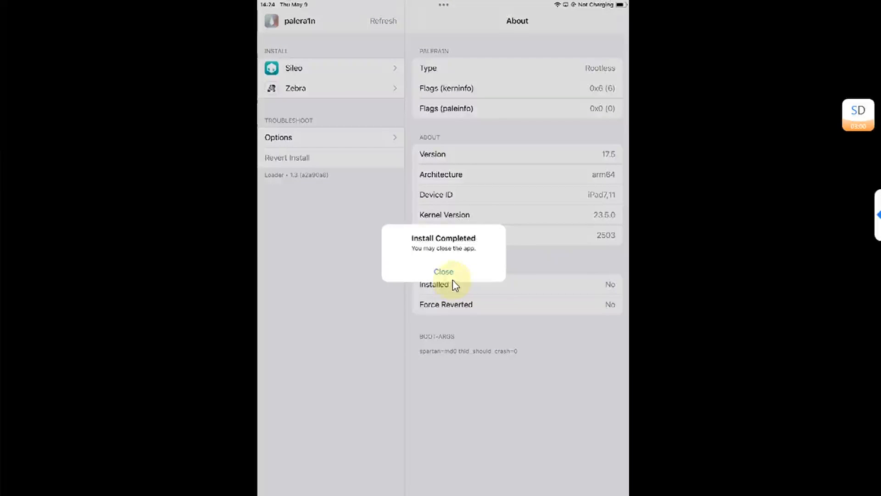
left_click(442, 271)
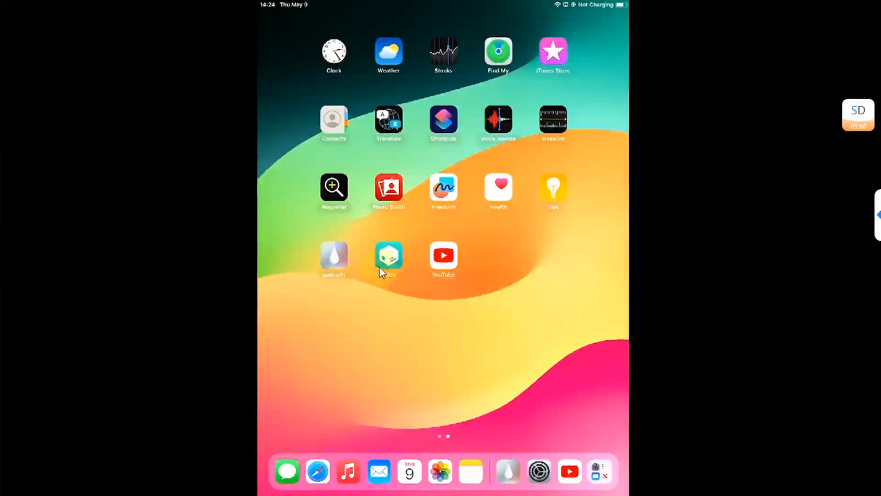
Launch Sileo, search 'Pref', and install PreferenceLoader together with ElleKit
left_click(388, 255)
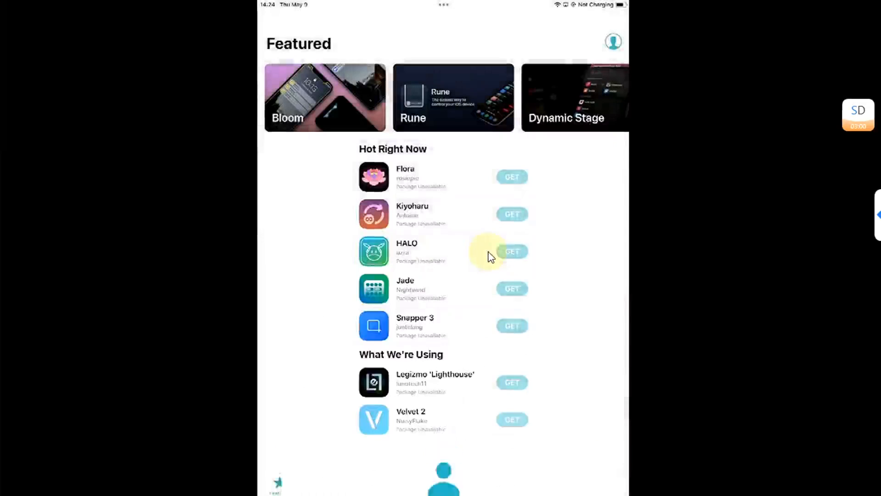
scroll("down", 3)
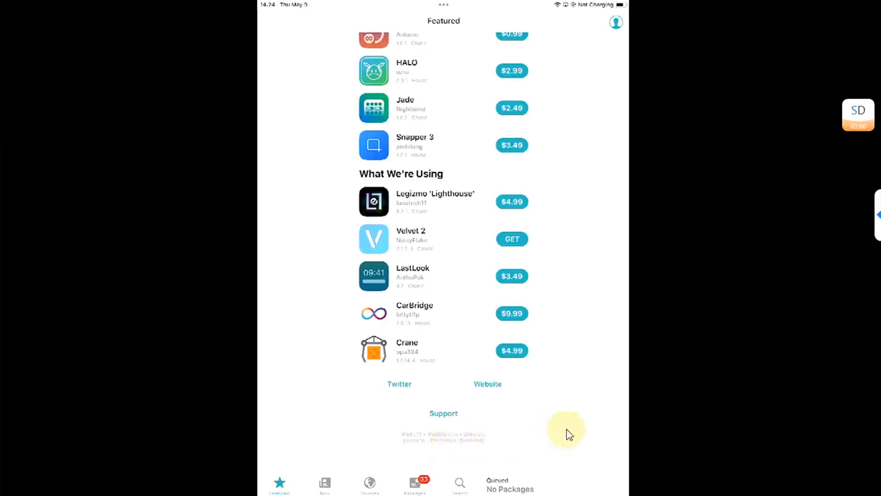
mouse_move(643, 263)
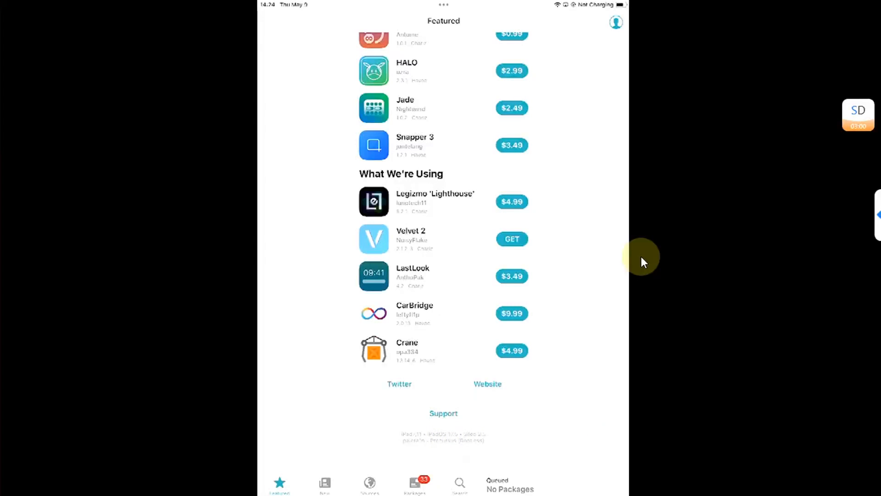
left_click(459, 483)
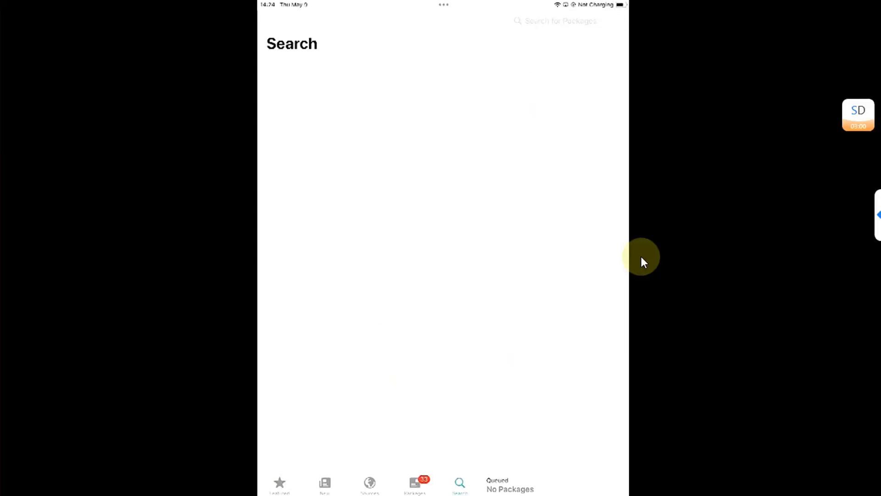
left_click(554, 20)
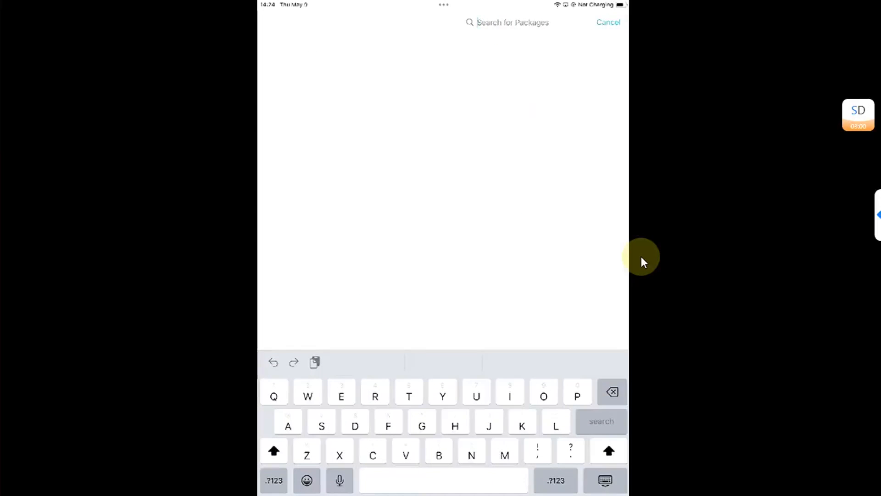
type("Pref")
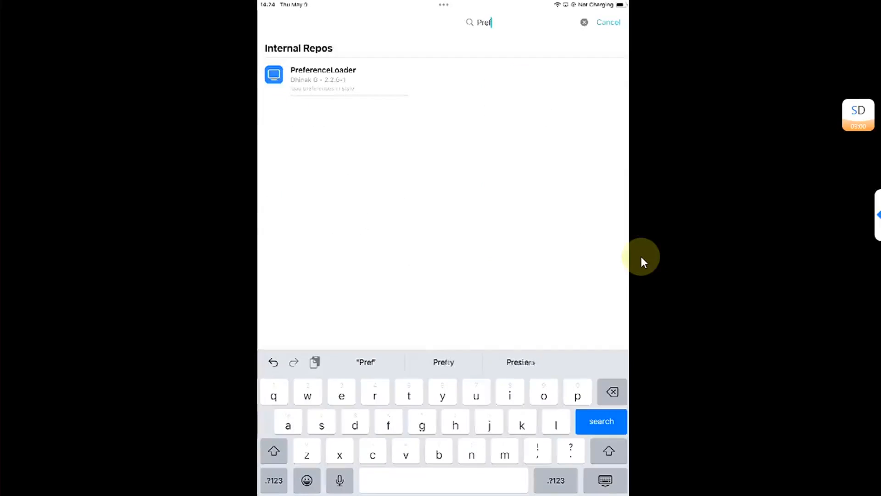
left_click(323, 77)
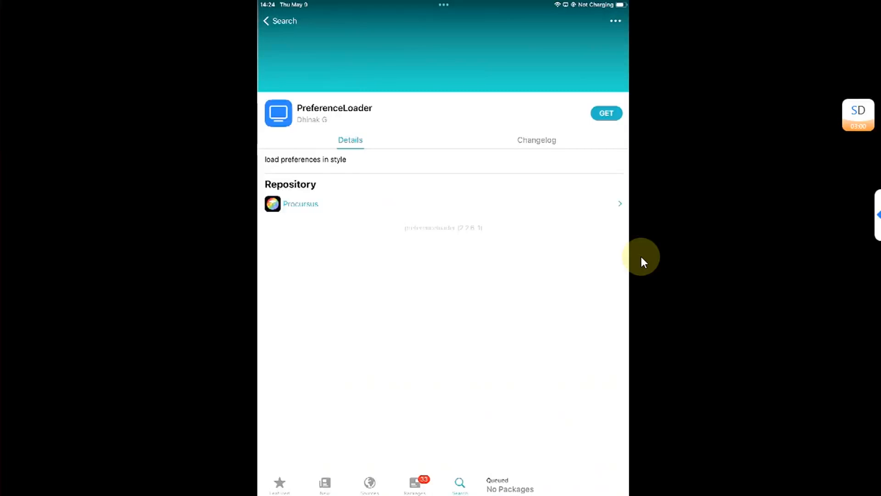
left_click(606, 113)
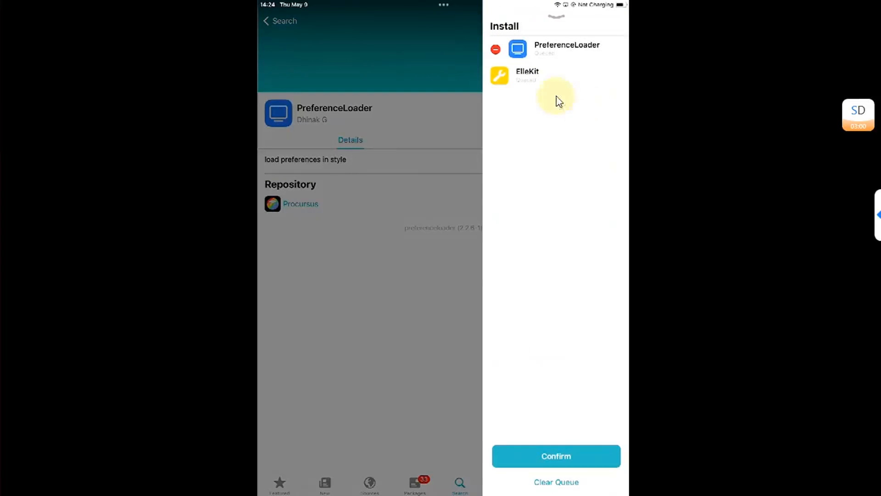
left_click(555, 455)
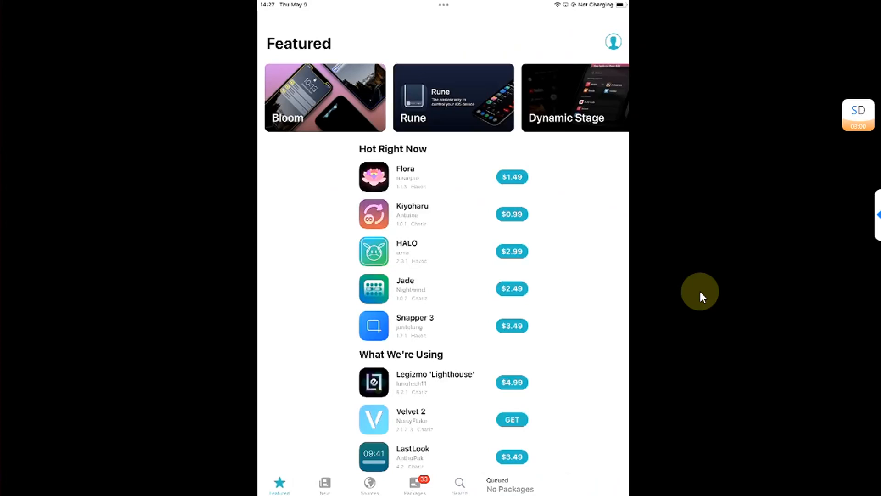
Search 'A' in Sileo, get the Ampere package, and confirm its install
left_click(459, 483)
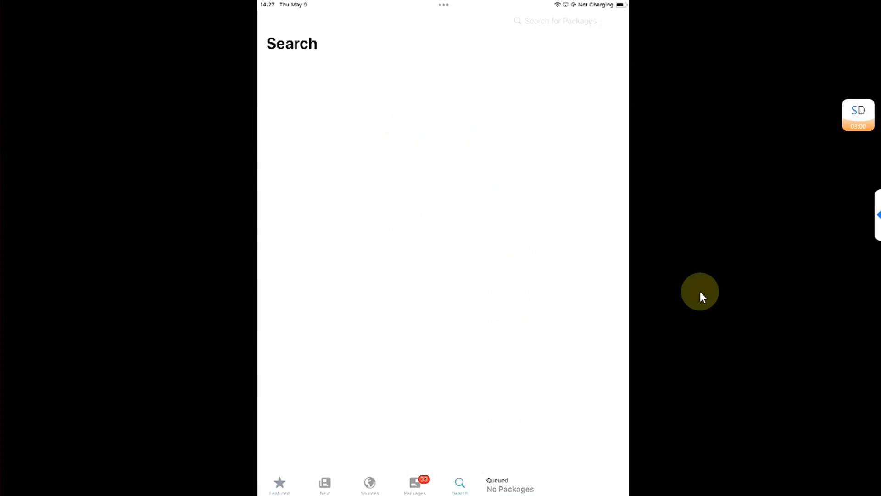
type("A")
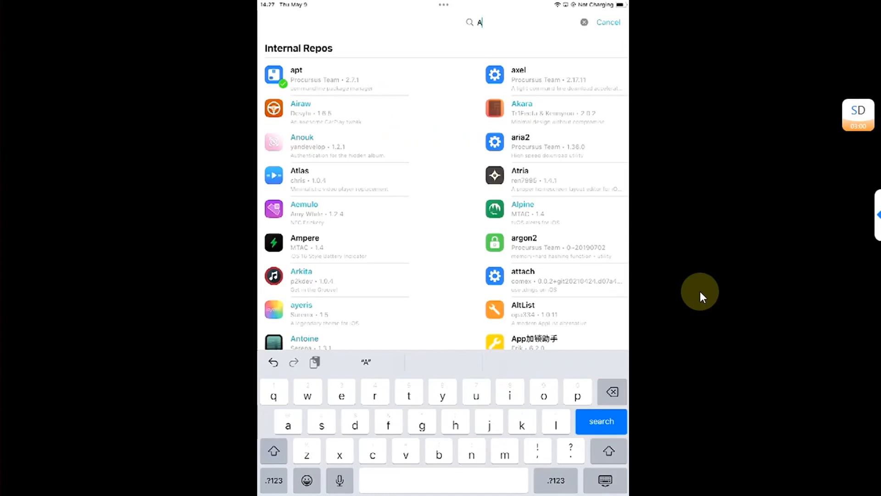
left_click(305, 246)
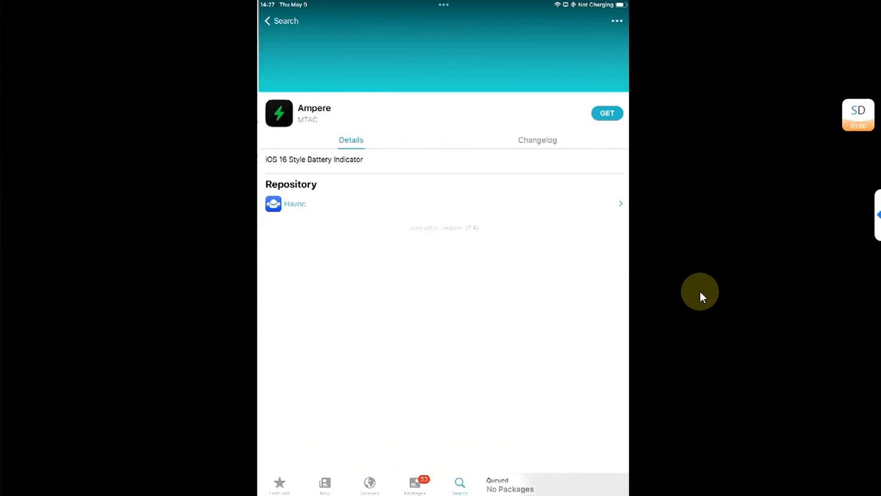
left_click(606, 112)
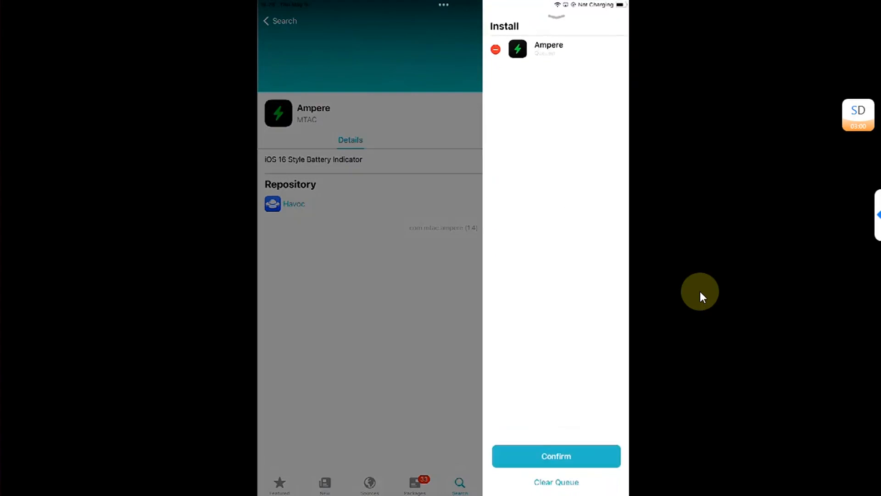
left_click(556, 456)
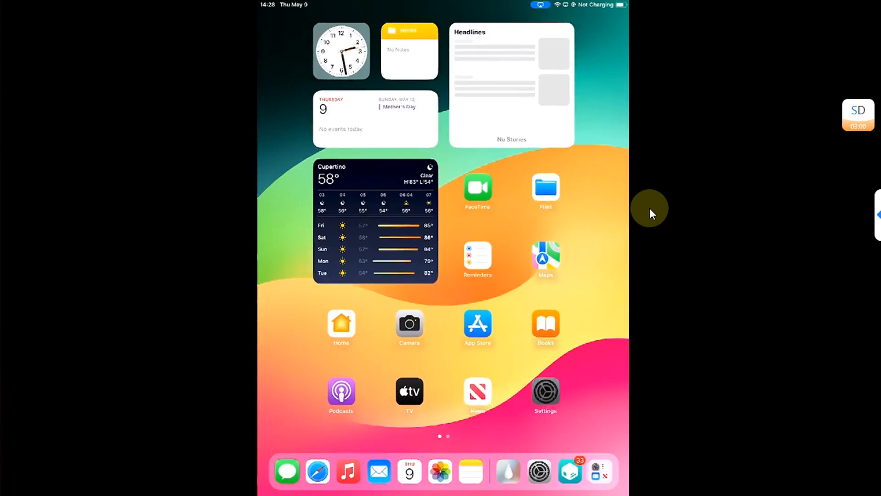
left_click(544, 395)
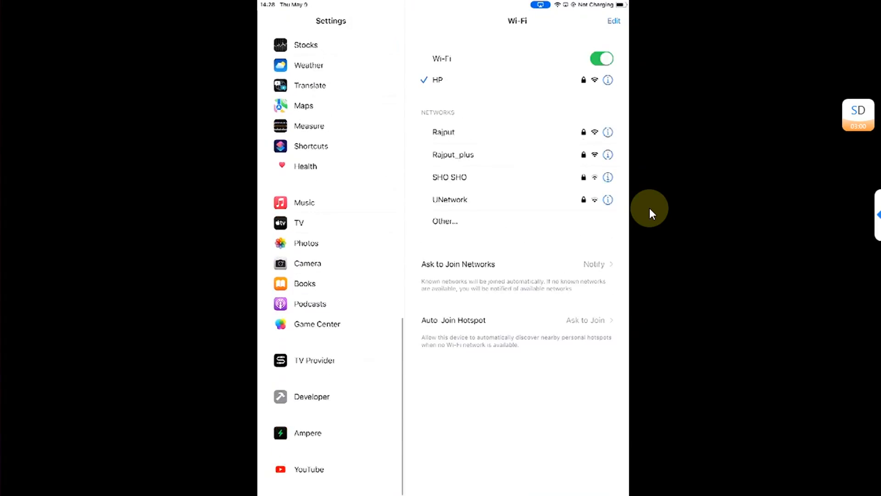
left_click(308, 432)
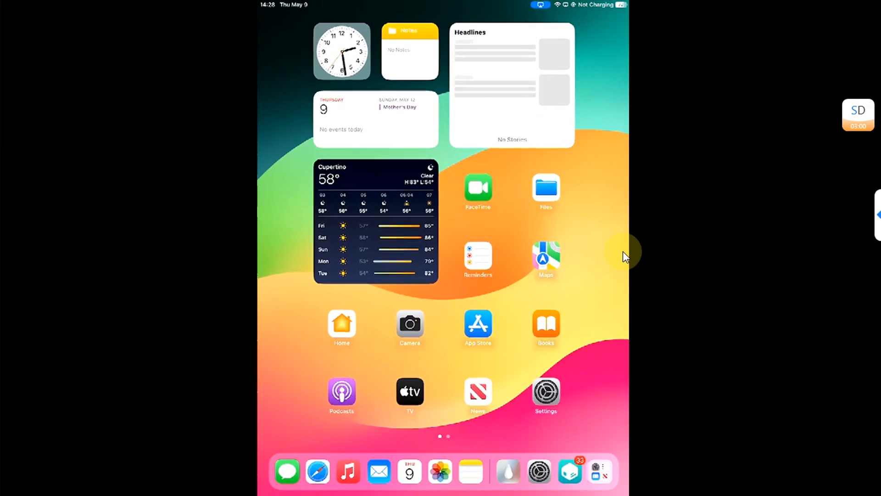
Open Sileo from home page two, search 'Troll', and get TrollStore Helper
scroll("left", 3)
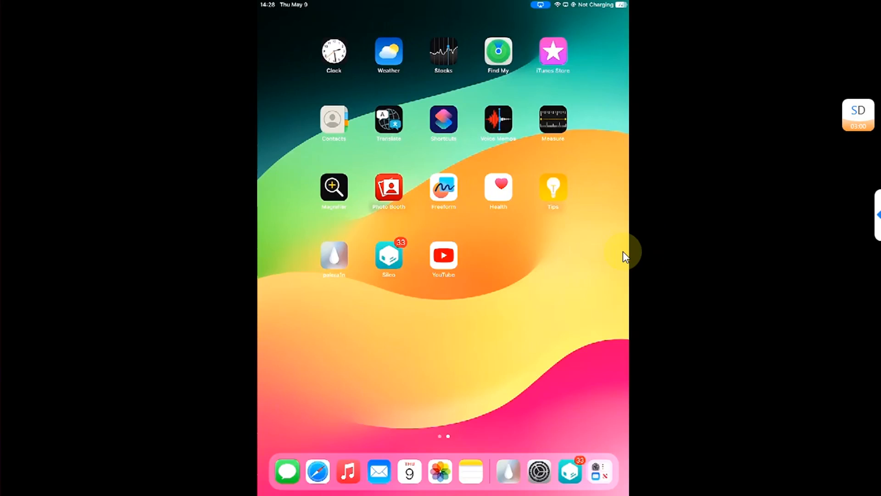
left_click(552, 50)
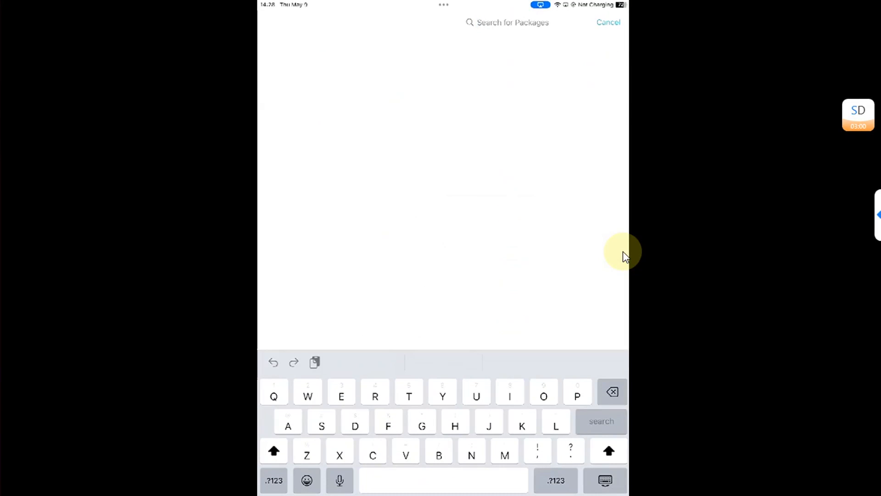
type("Troll")
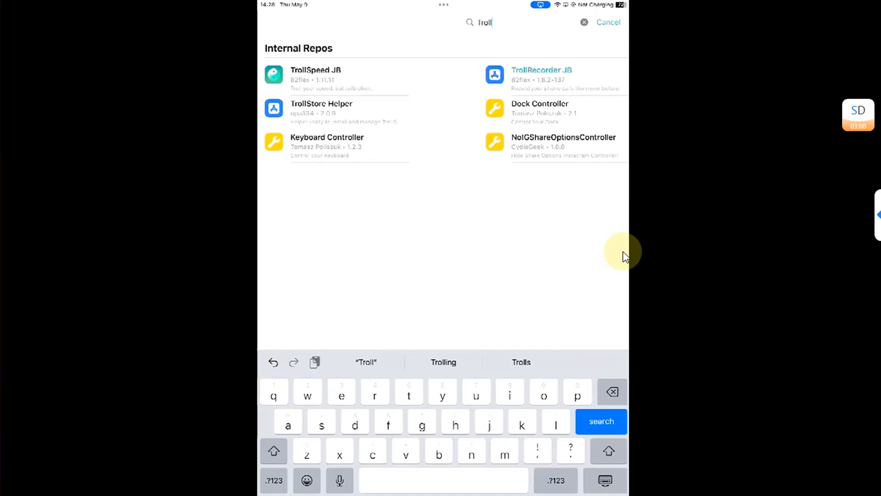
left_click(321, 107)
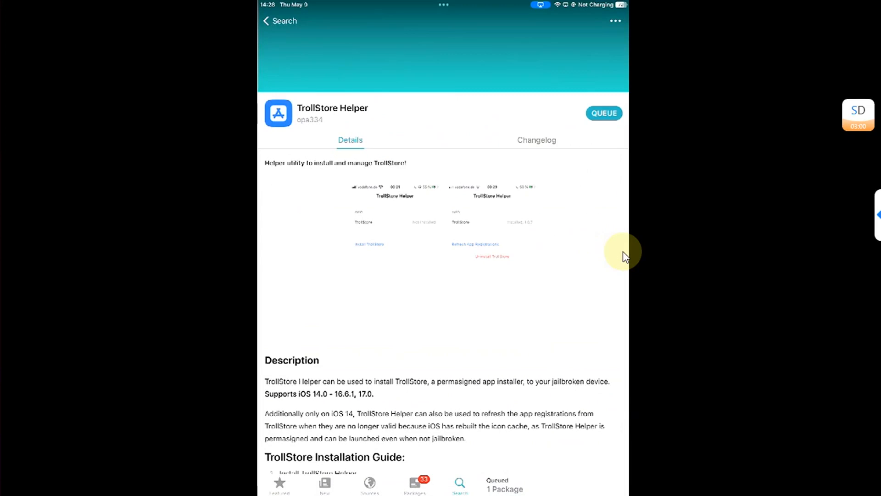
left_click(603, 113)
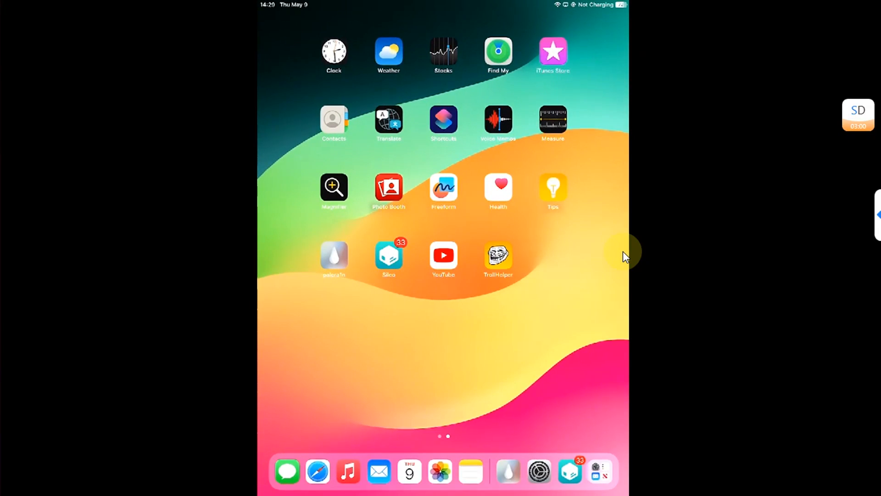
Run TrollHelper to install TrollStore, then install its persistence helper into Tips
left_click(497, 256)
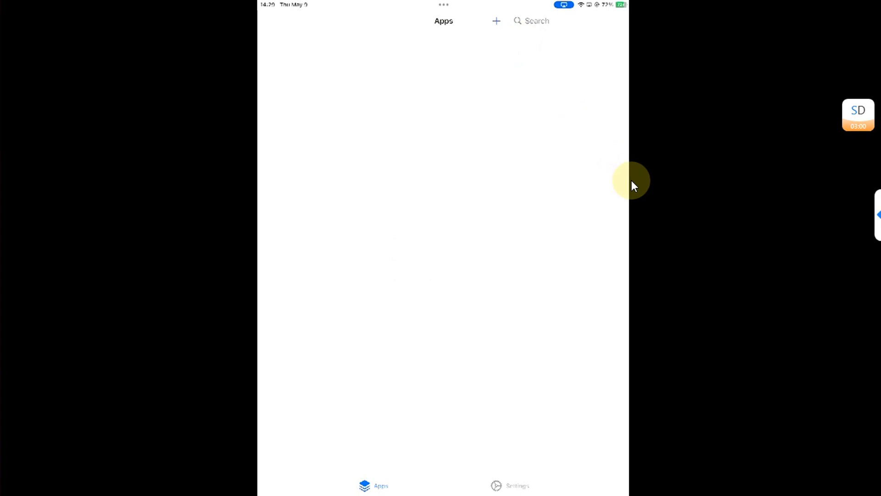
left_click(515, 485)
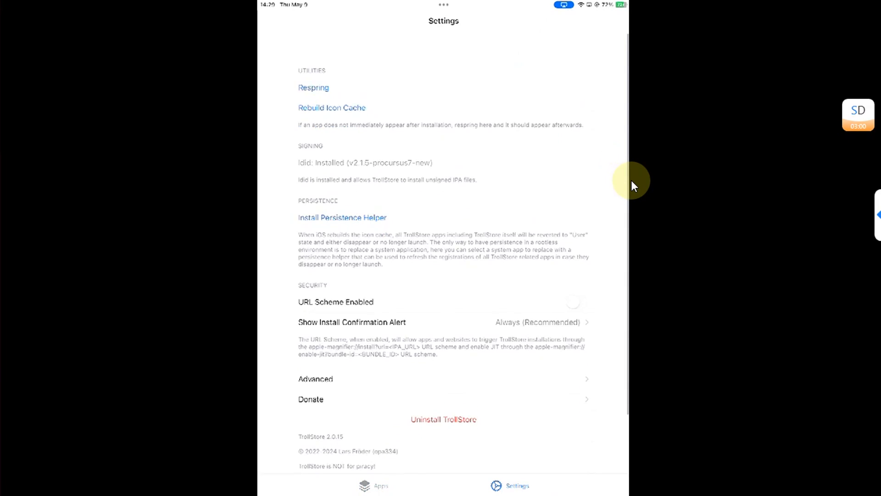
scroll("down", 3)
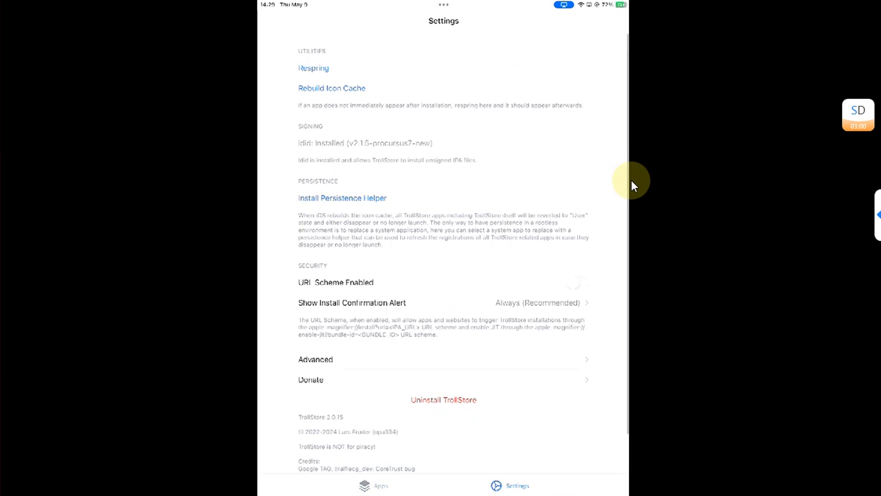
left_click(341, 198)
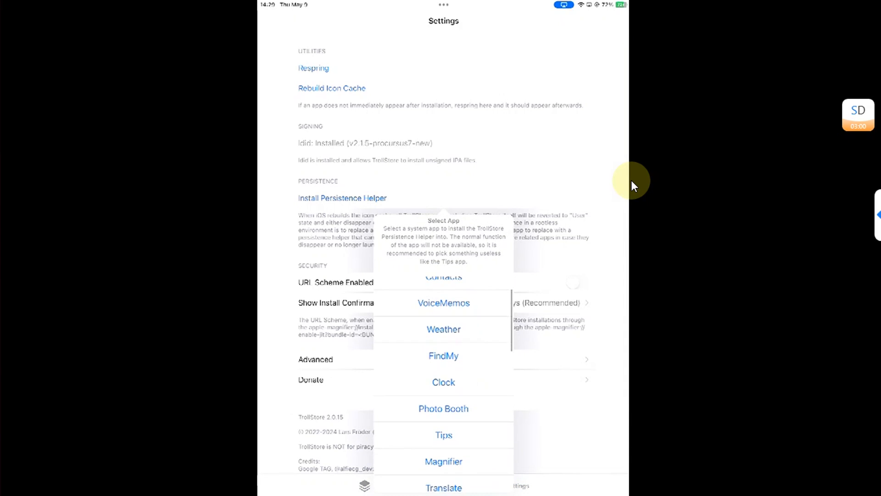
left_click(443, 434)
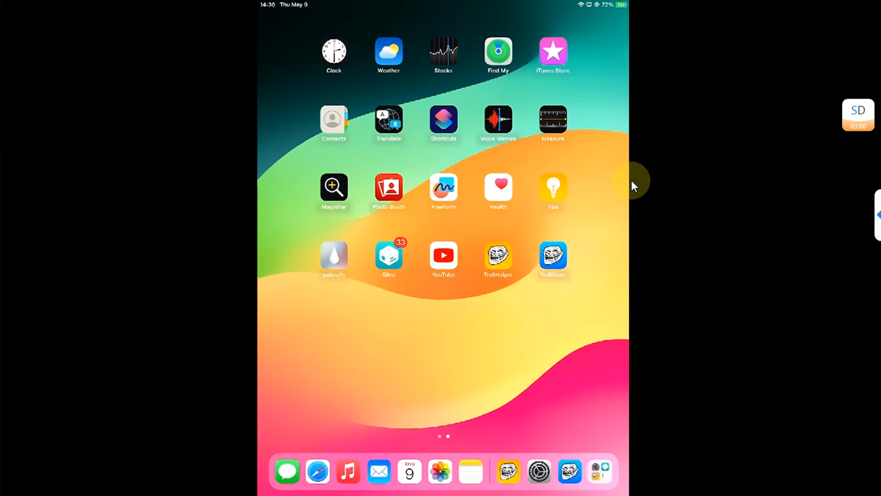
Open Settings to the Touch ID & Passcode section, which shows no passcode set
left_click(443, 255)
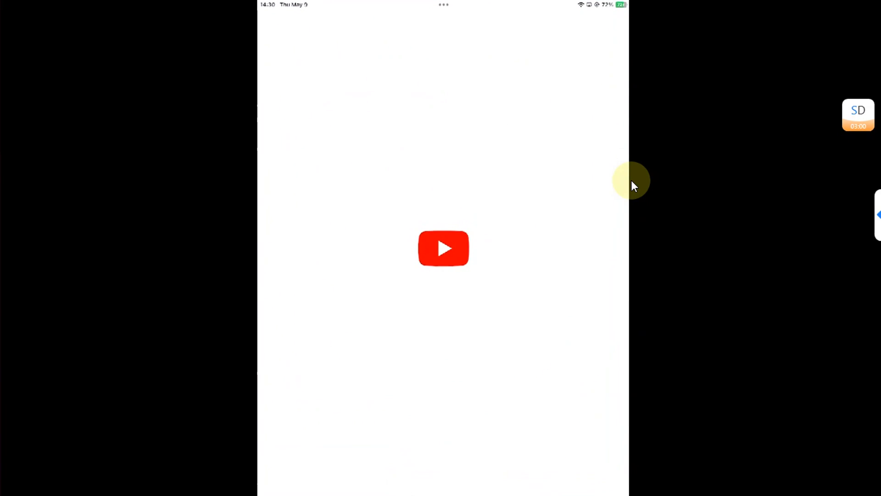
left_click(443, 248)
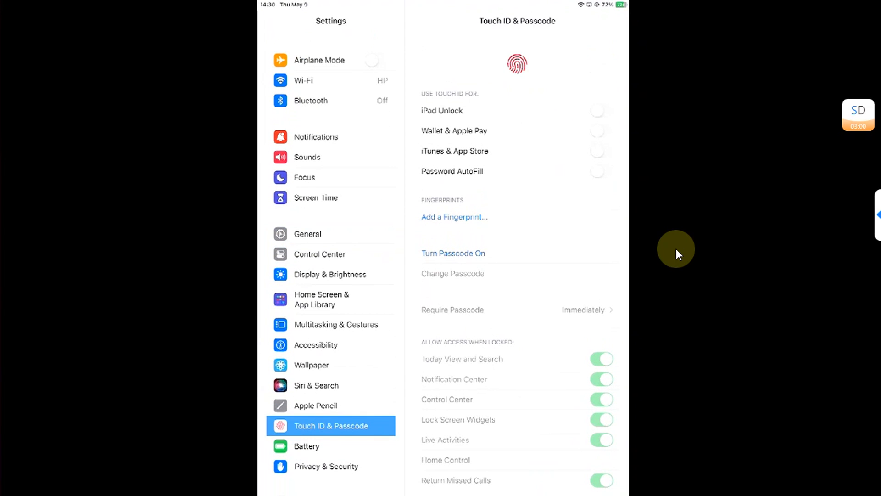
left_click(452, 253)
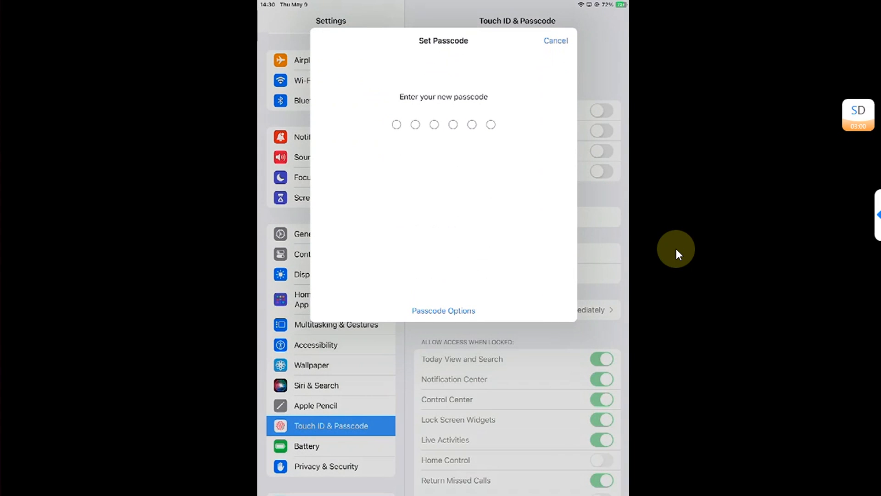
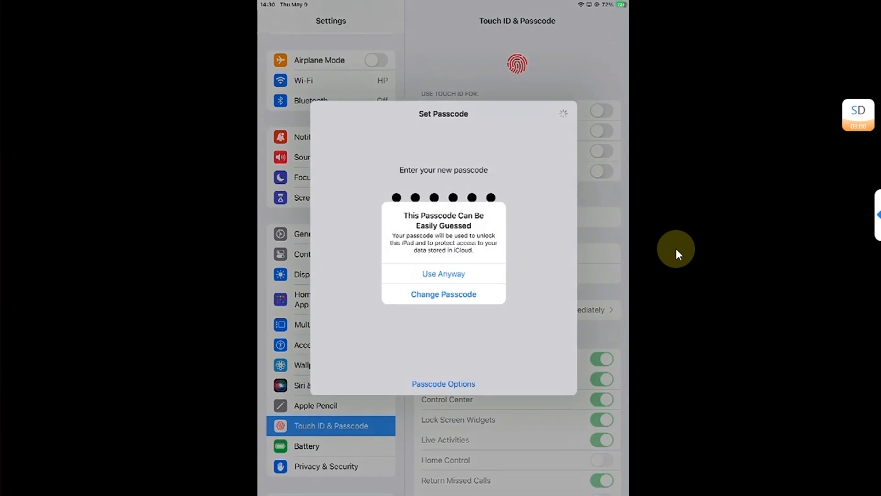
left_click(443, 274)
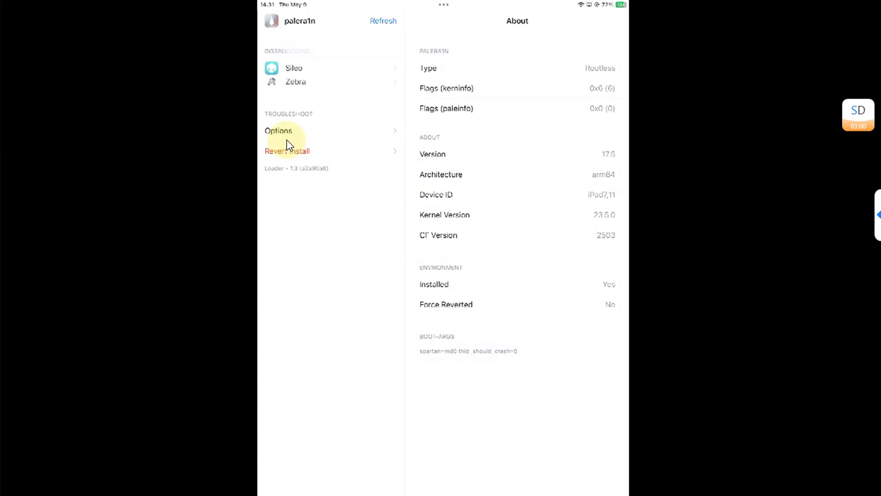
Revert the palera1n jailbreak install from Troubleshoot and confirm it
left_click(287, 151)
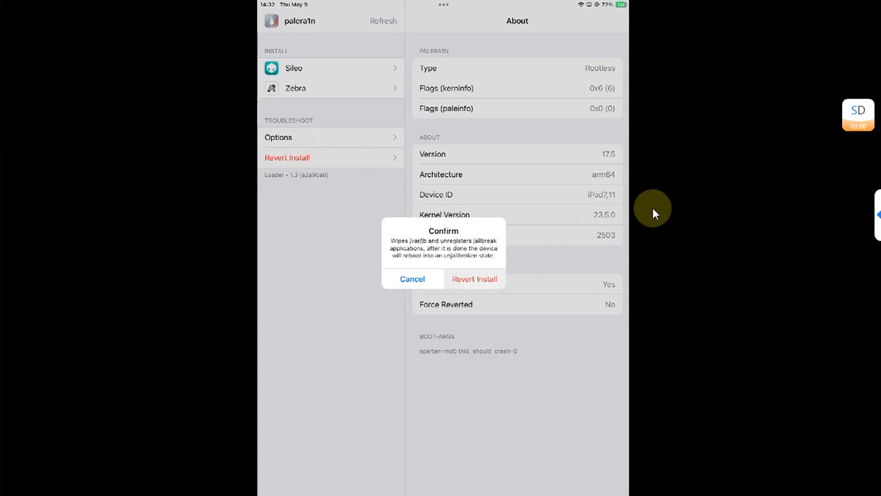
left_click(473, 278)
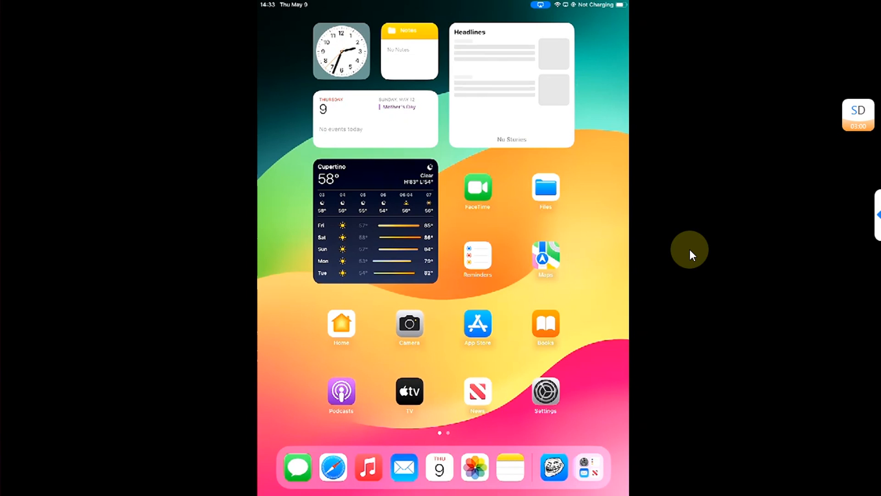
Remove TrollStore from the second Home Screen page only, keeping it in the App Library
scroll("left", 3)
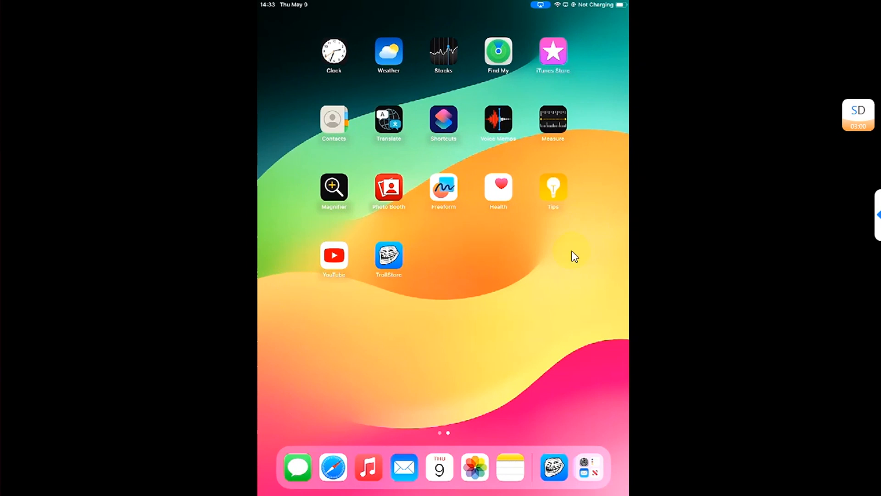
mouse_move(462, 268)
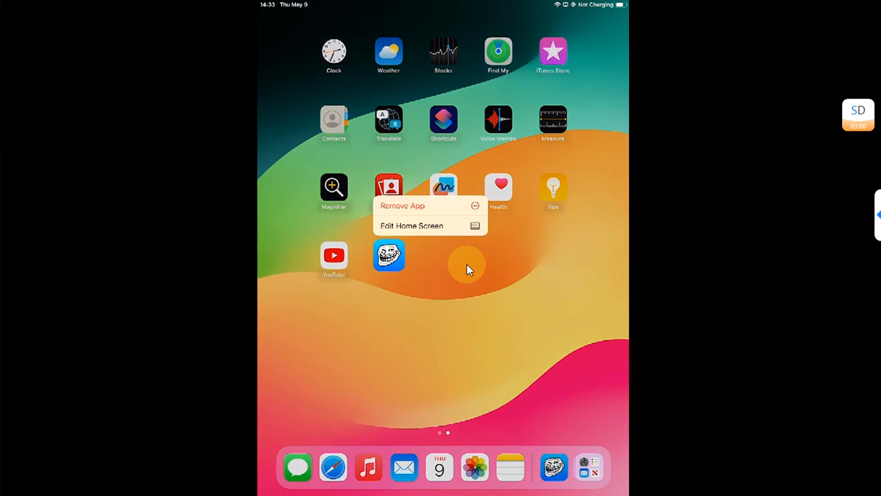
left_click(402, 205)
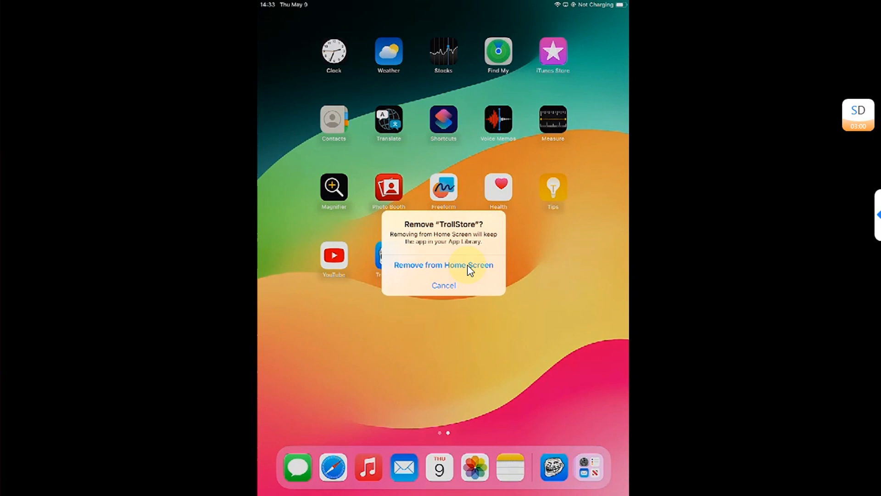
left_click(443, 264)
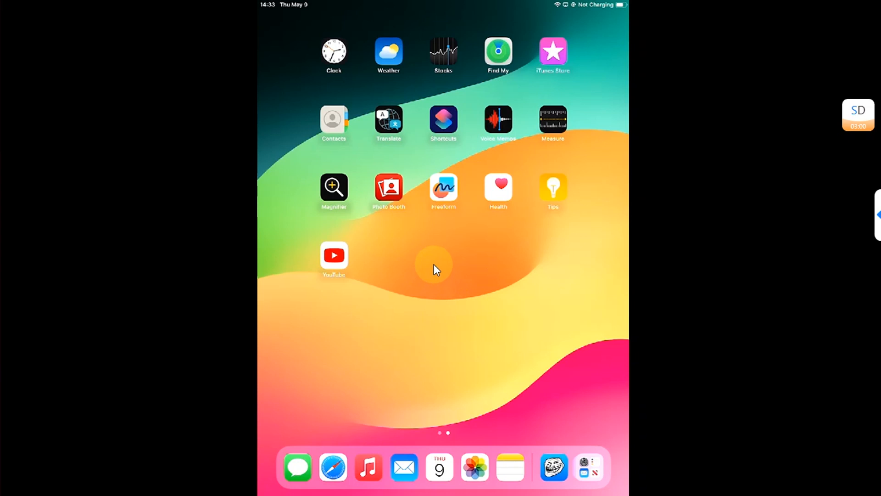
mouse_move(669, 215)
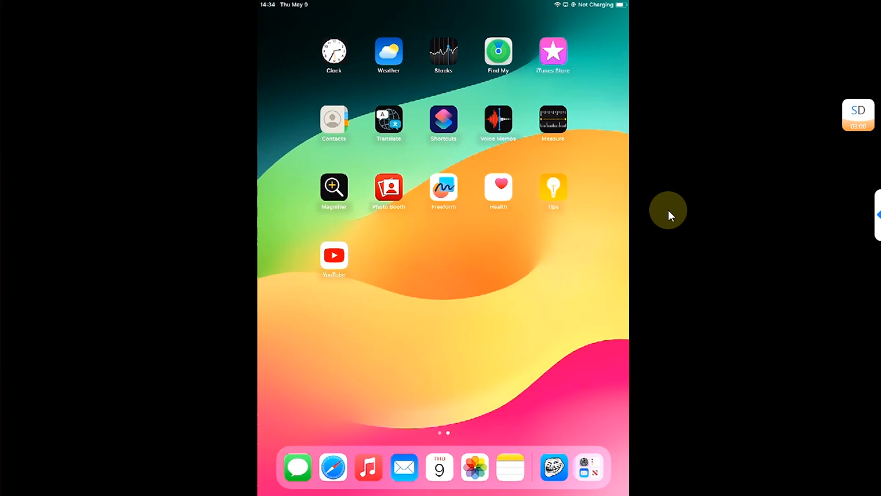
scroll("left", 3)
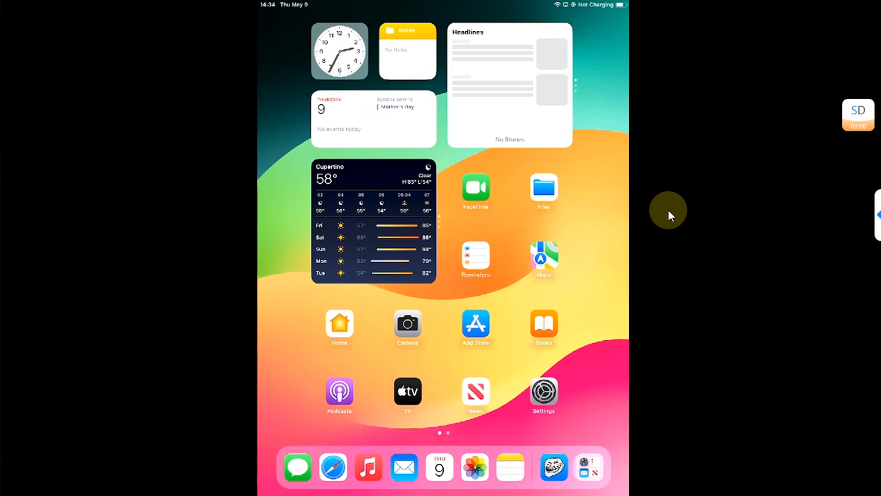